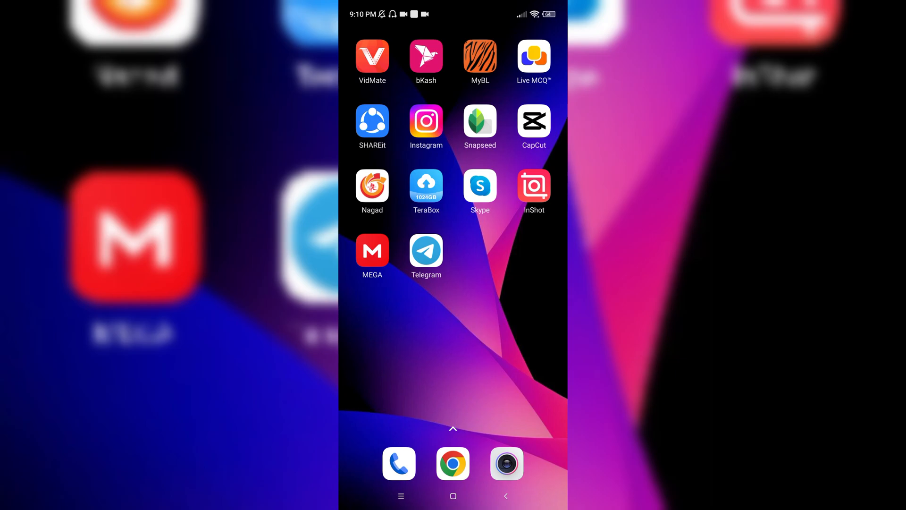
Launch Telegram from the home screen to show the chat list.
click(426, 251)
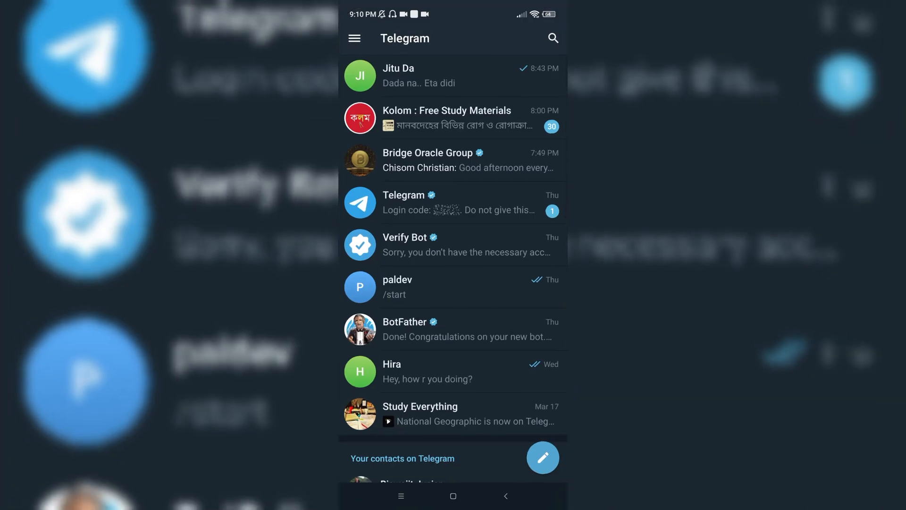
Reach your own Settings page via the side drawer.
click(354, 37)
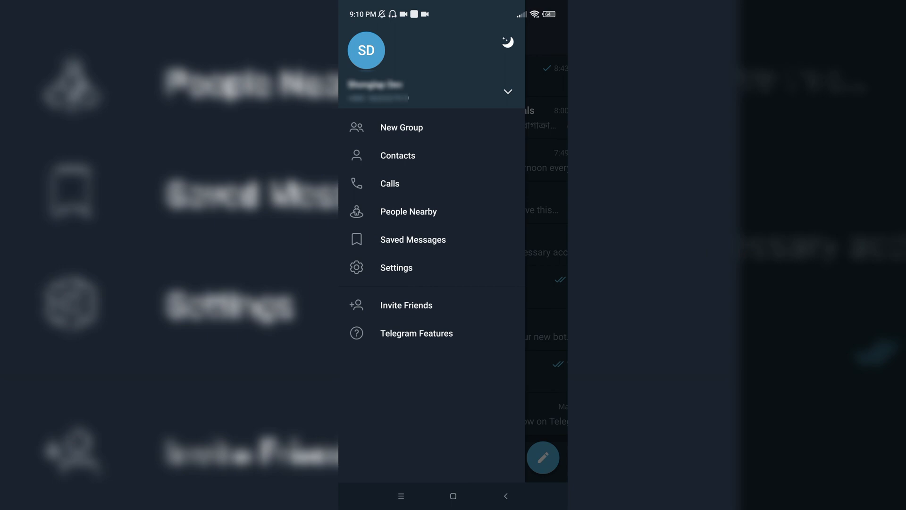
click(397, 268)
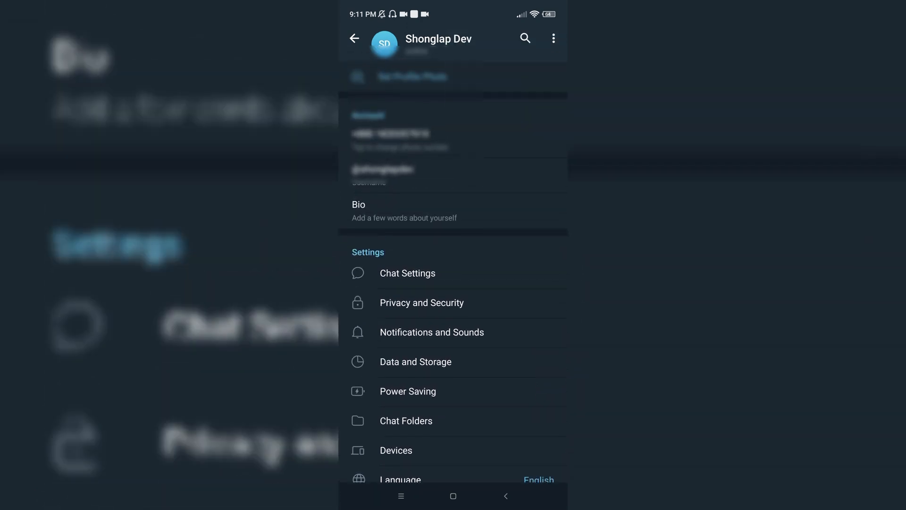
Show the QR code screen for your profile with the username beneath it.
scroll(down, 3)
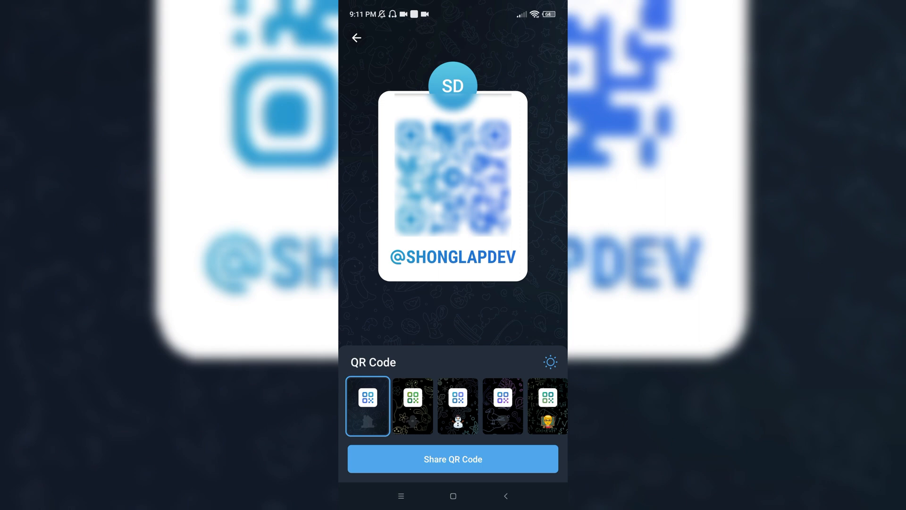
Share the profile QR code, bringing up the Android share sheet with WhatsApp, Drive and Gmail.
click(452, 459)
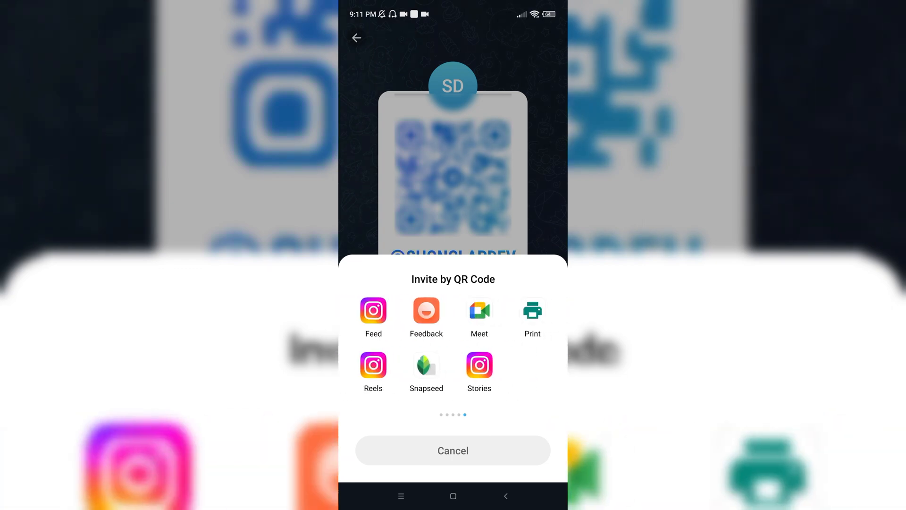
scroll(left, 3)
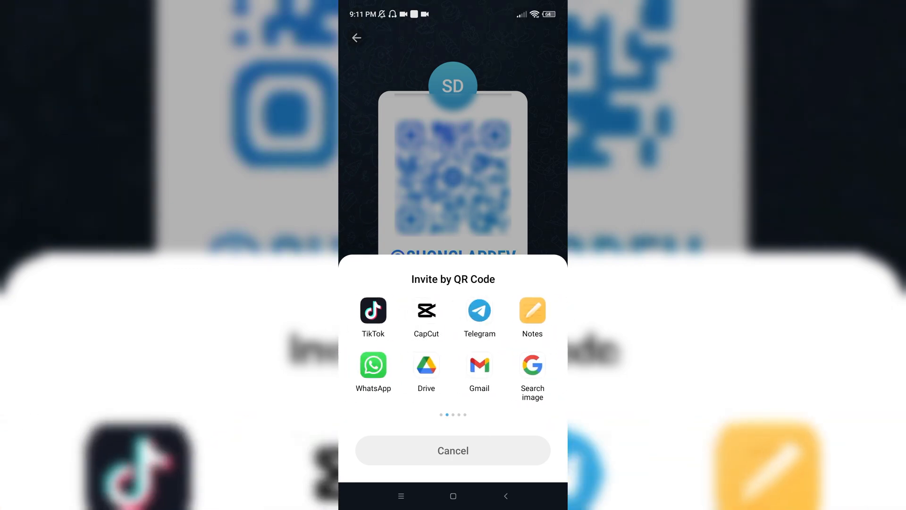